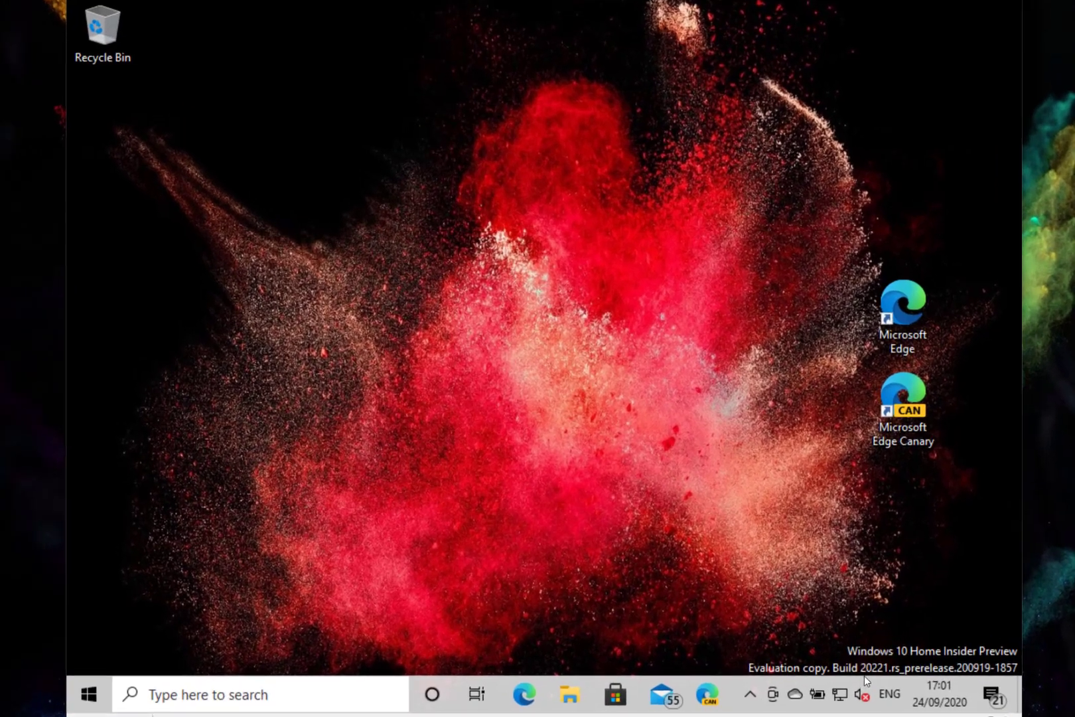
mouse_move(883, 700)
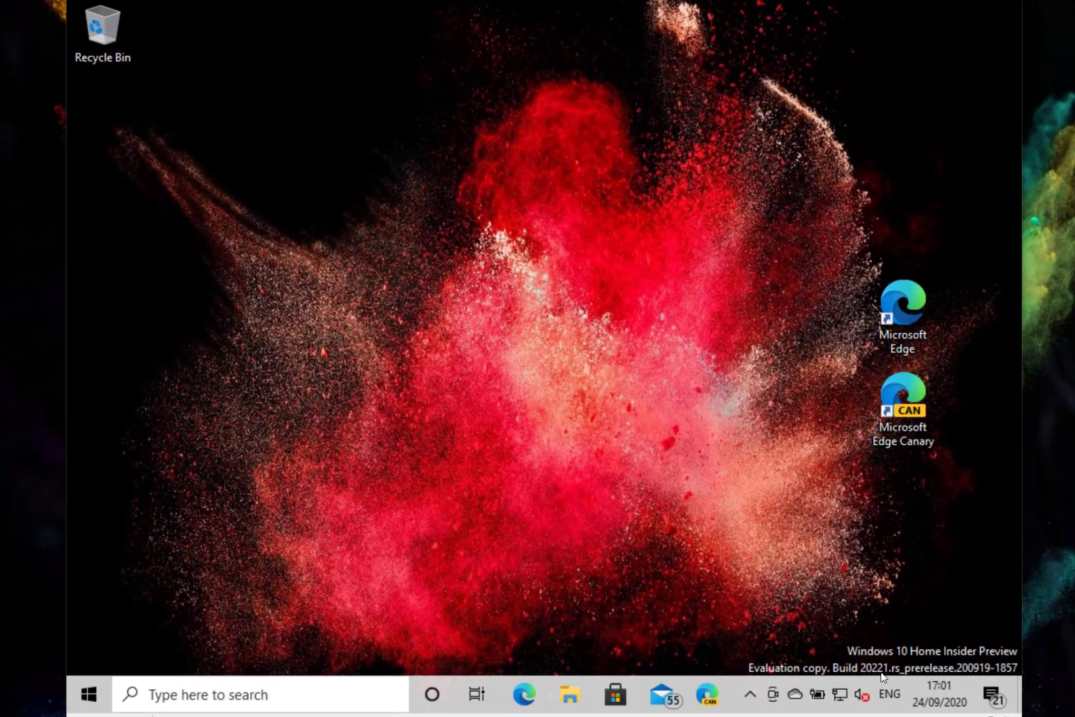
mouse_move(601, 506)
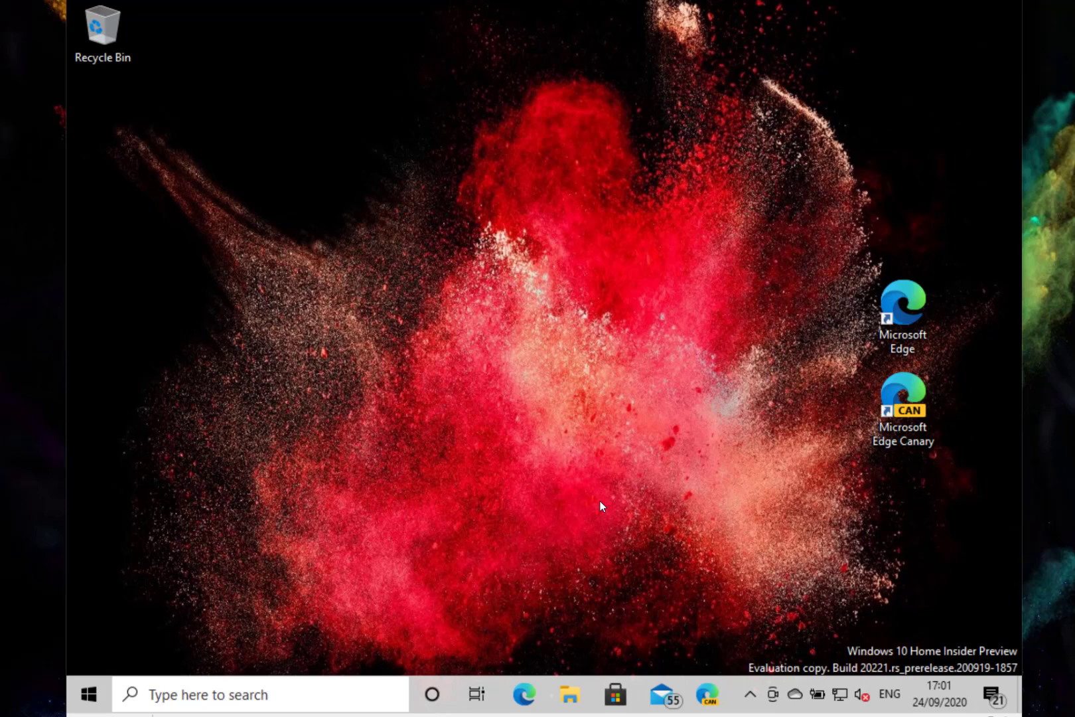
mouse_move(605, 541)
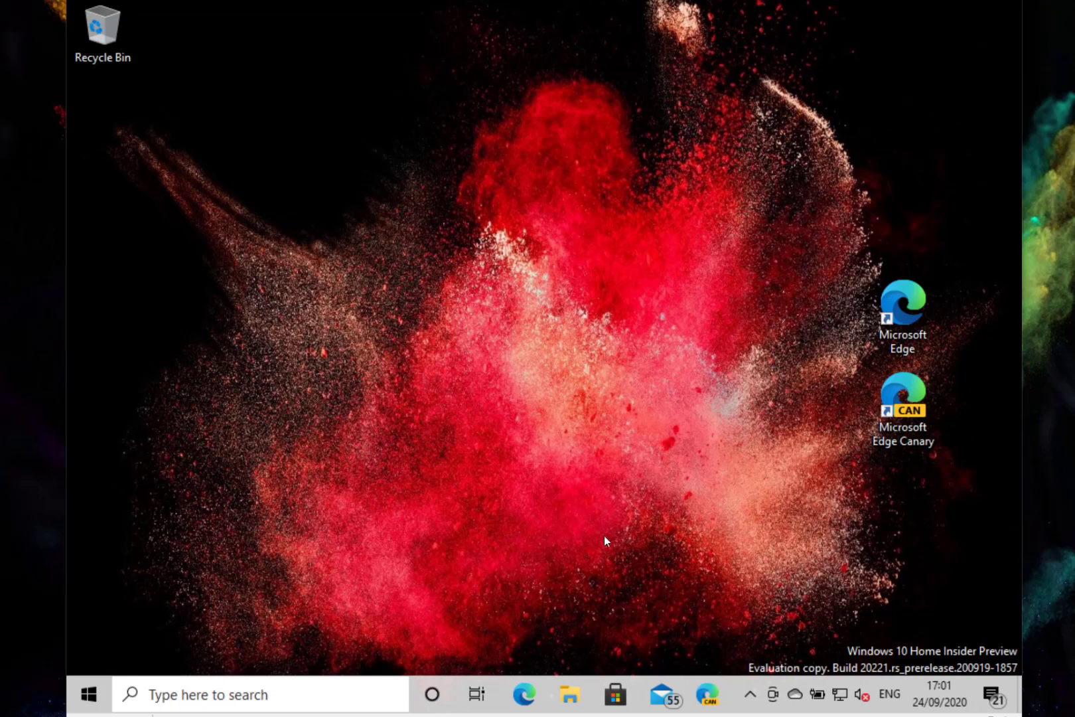
mouse_move(643, 583)
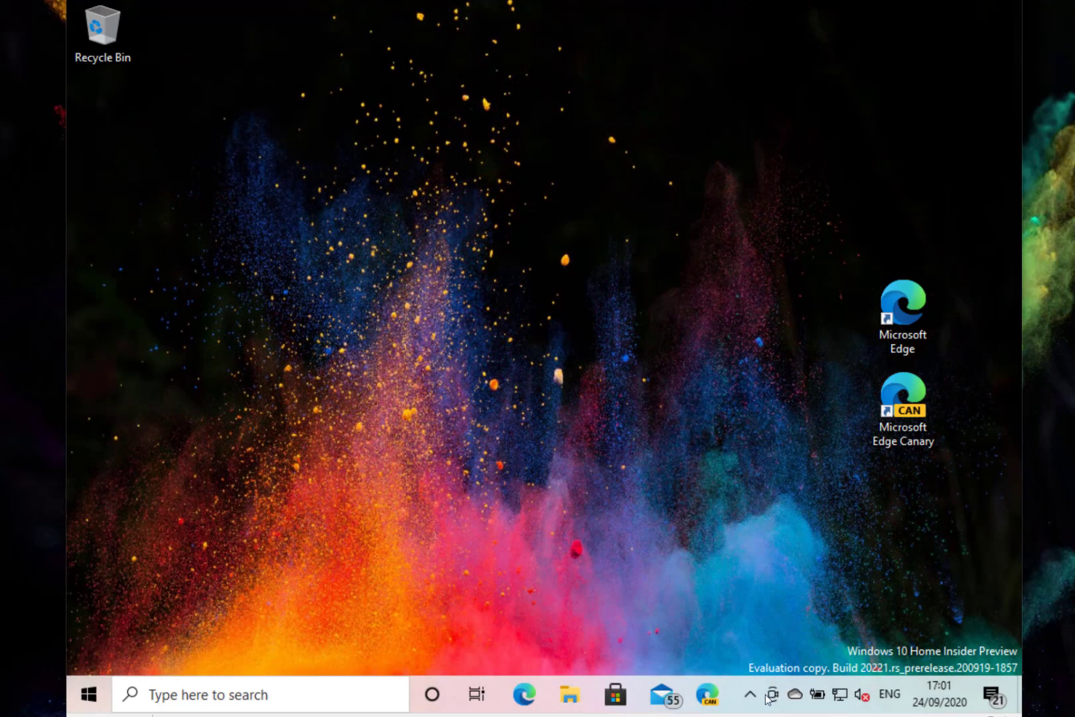
mouse_move(774, 705)
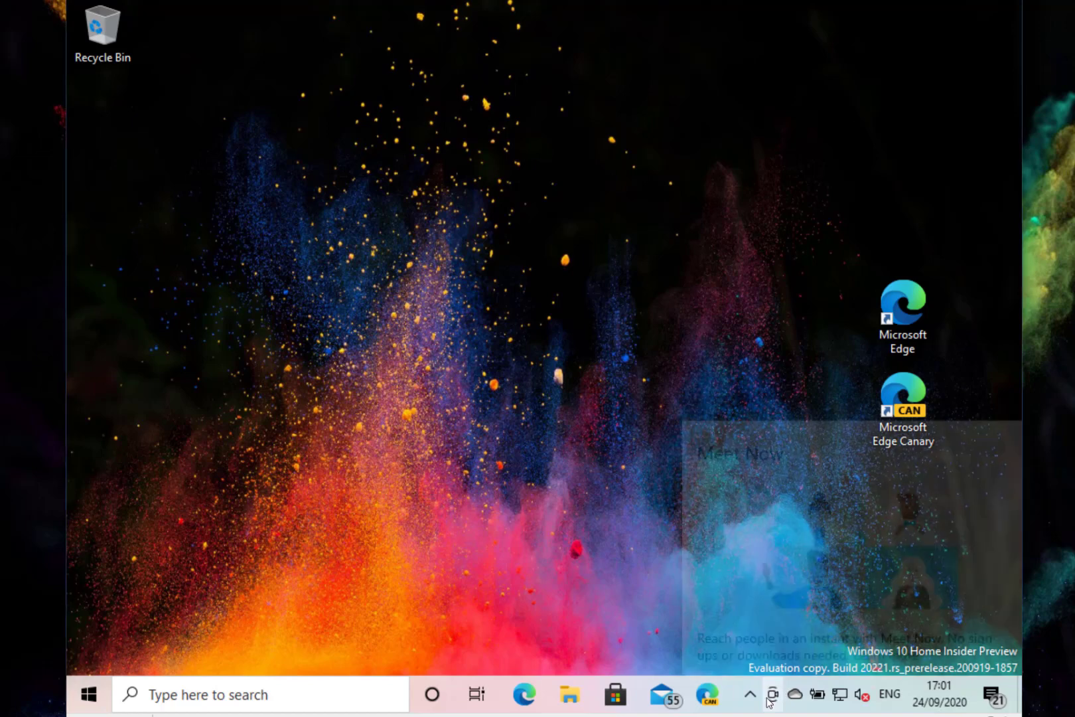
- Open the Meet Now flyout from its taskbar icon
left_click(770, 694)
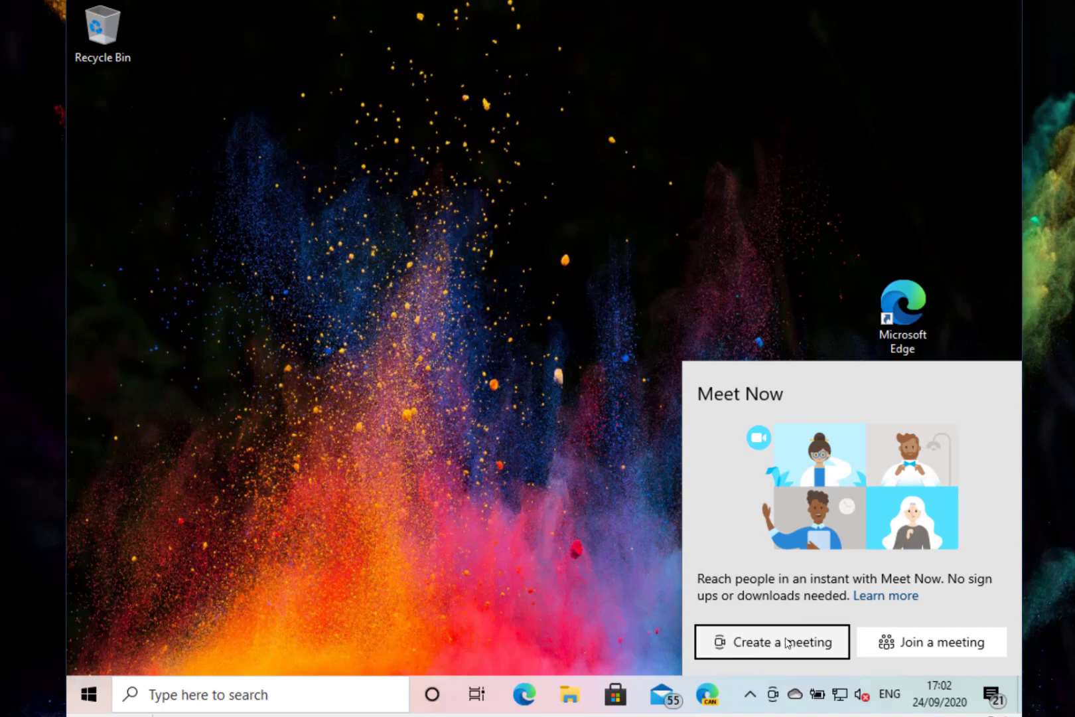
mouse_move(950, 650)
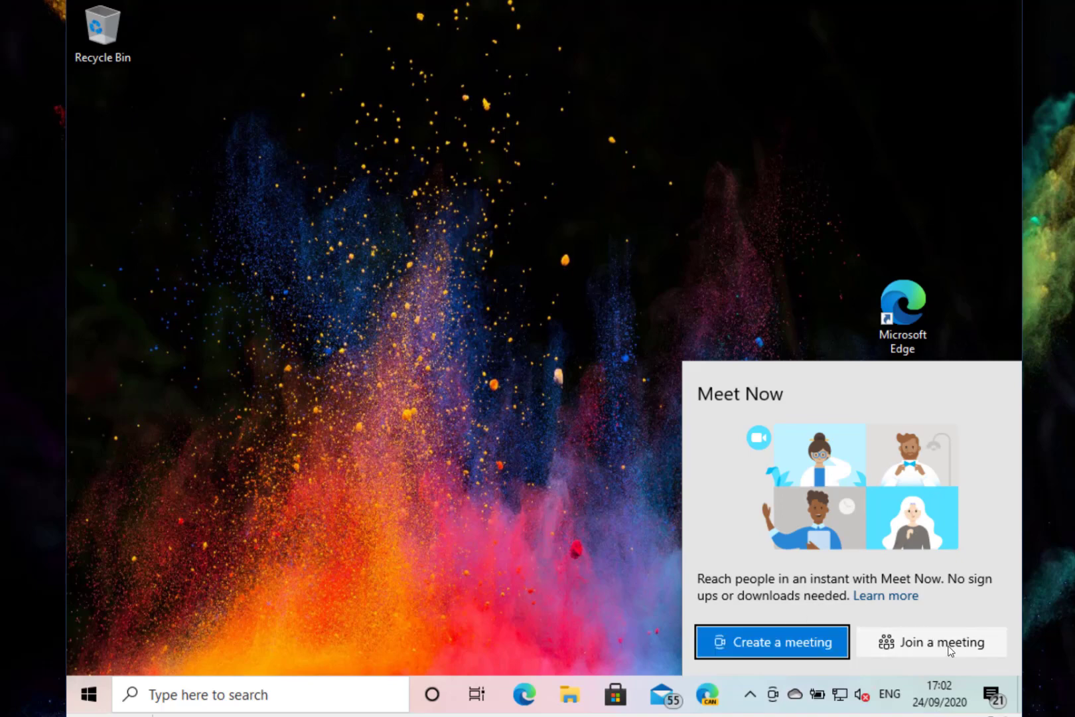
mouse_move(771, 643)
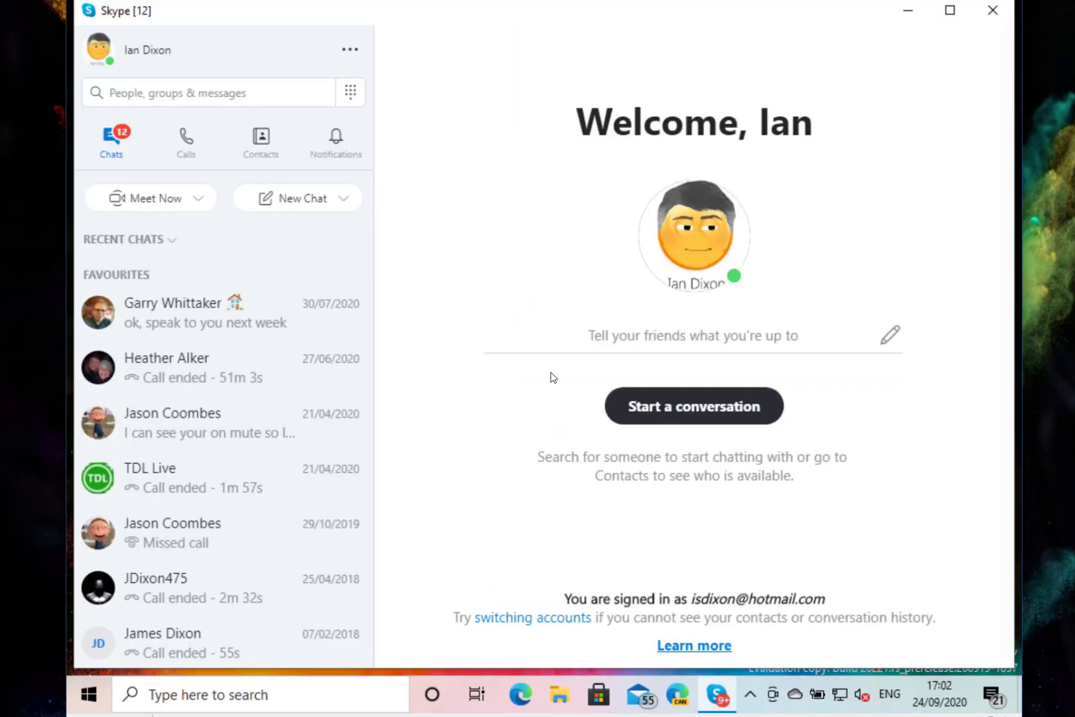
- Bring up Skype's 'Meeting with Ian' screen with its shareable join link
left_click(693, 406)
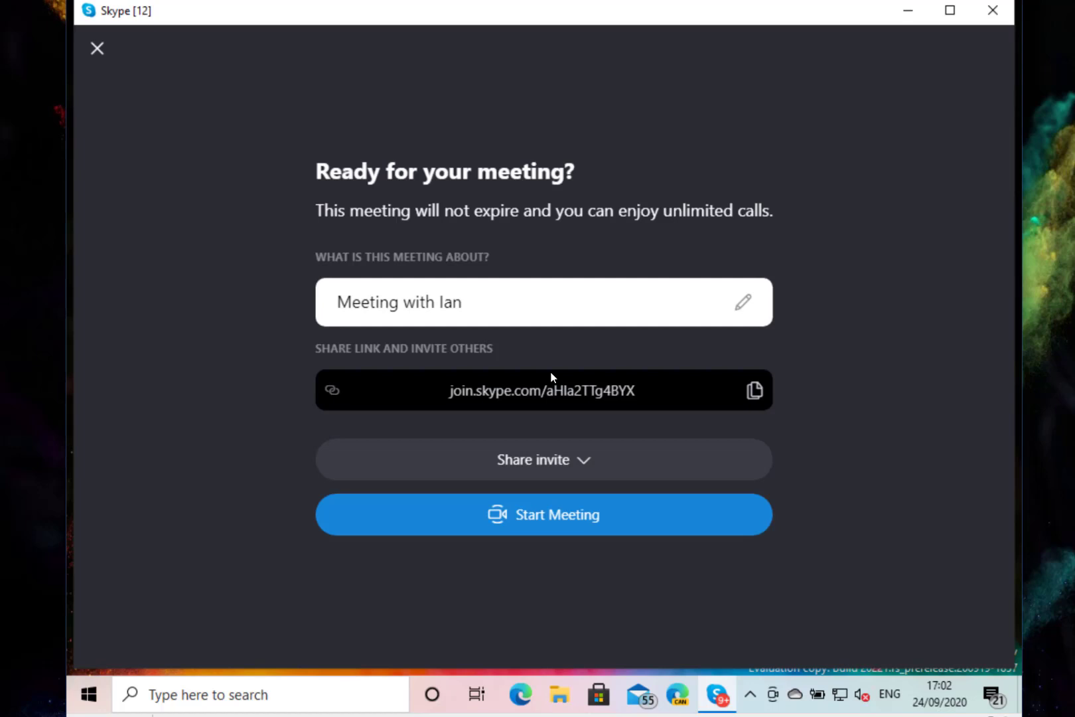
mouse_move(507, 495)
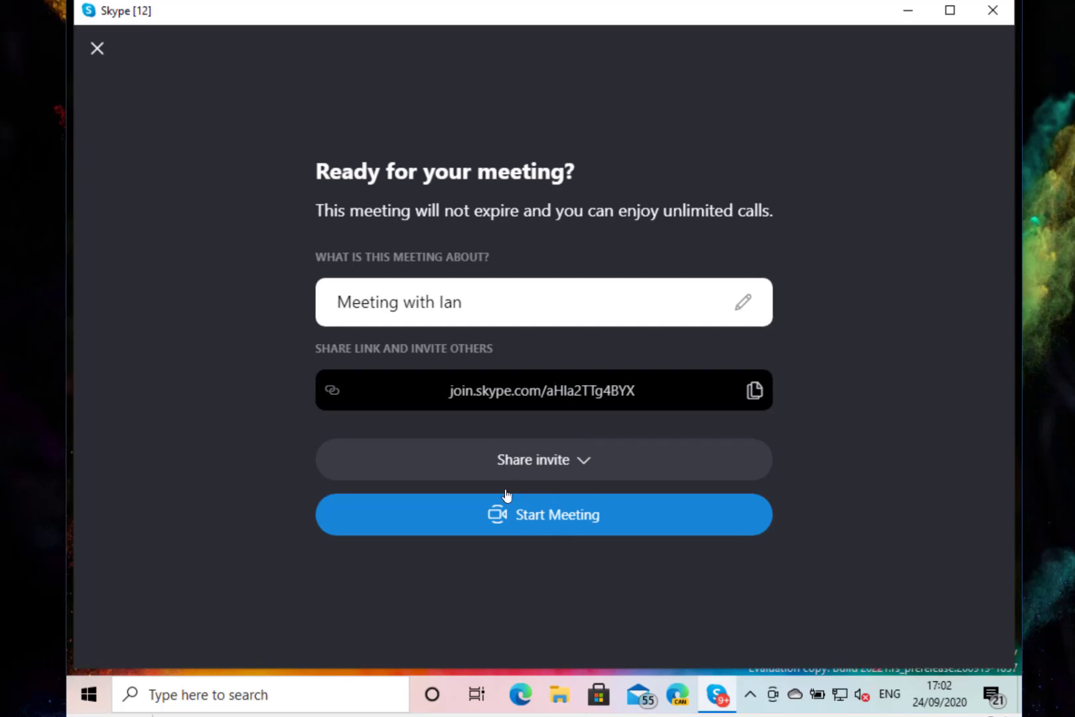
mouse_move(602, 381)
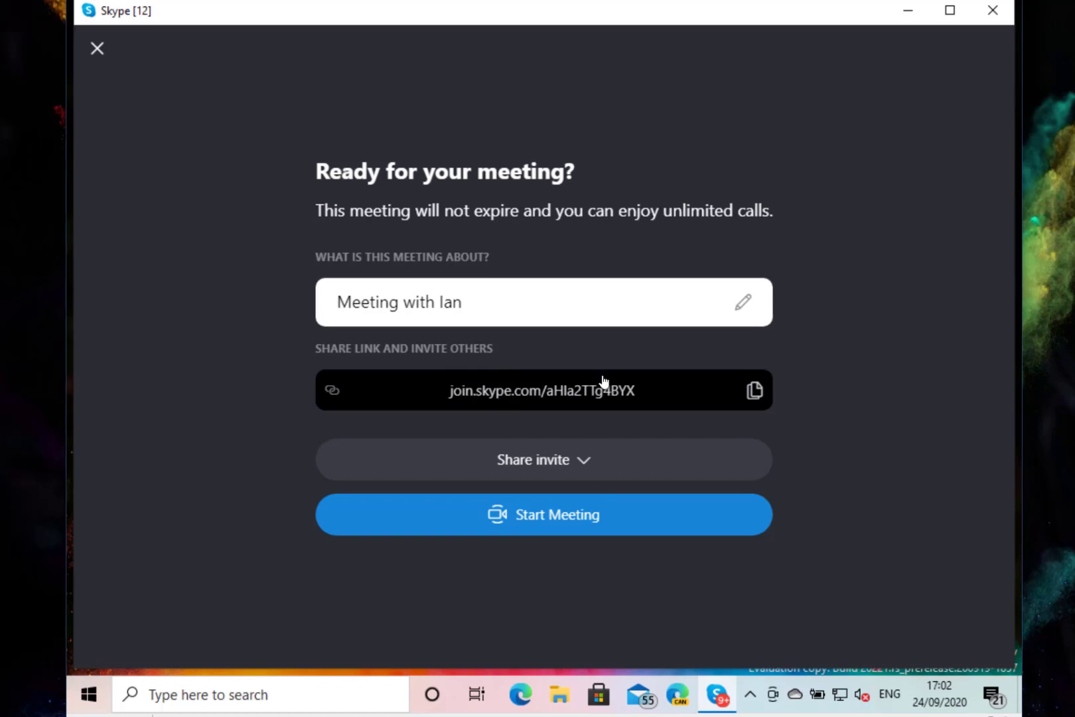
mouse_move(996, 24)
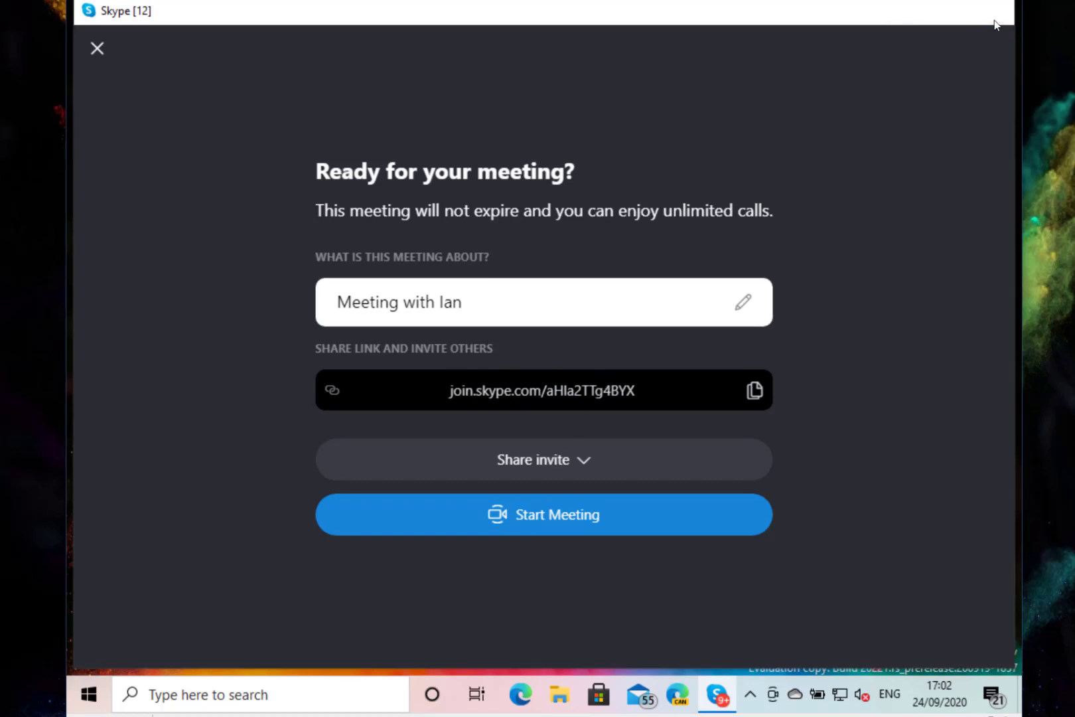
- Close Skype, reopen Meet Now, and choose 'Join a meeting'
left_click(97, 48)
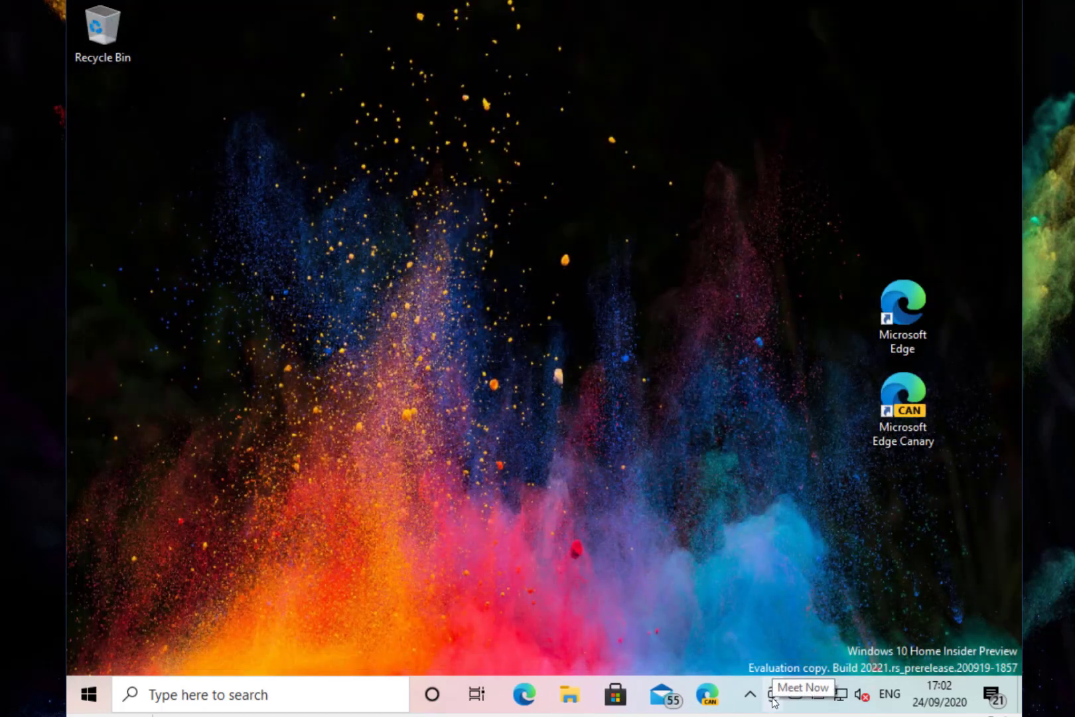
left_click(773, 694)
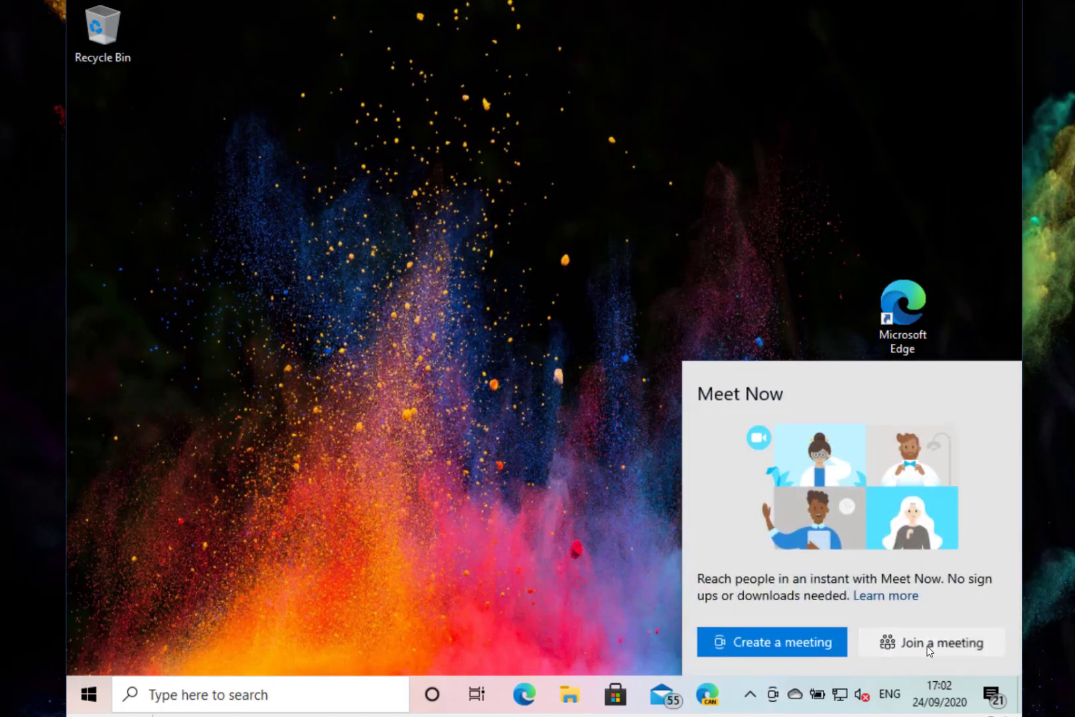
left_click(941, 641)
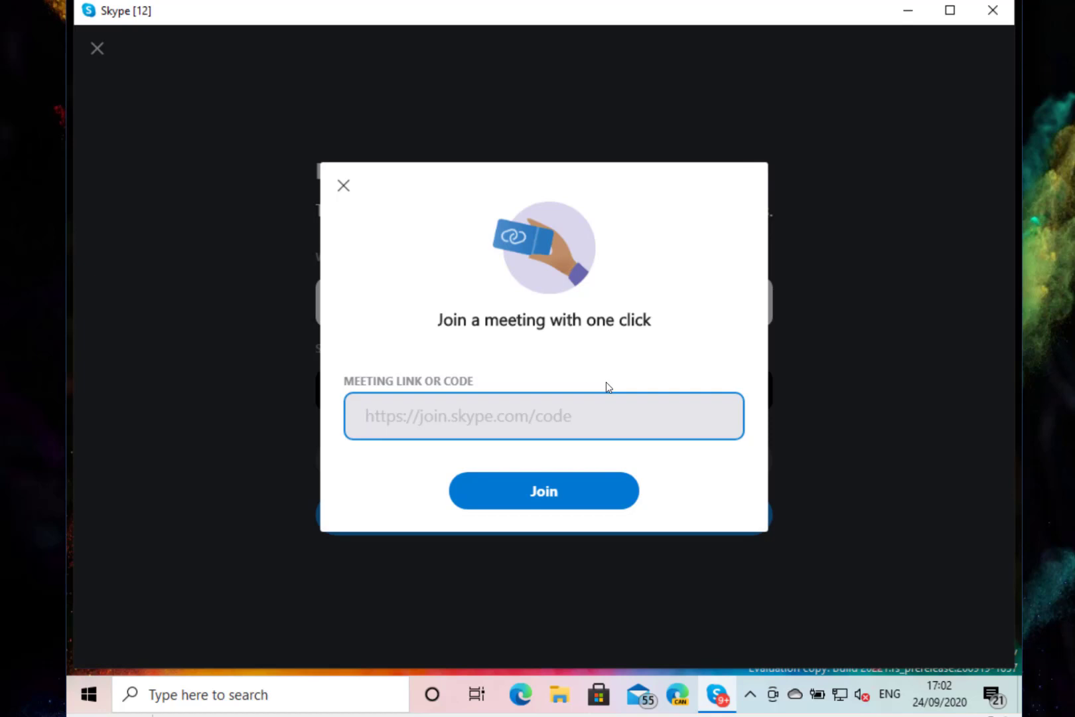
- Close Skype's join-meeting window and reopen the Meet Now flyout
left_click(543, 415)
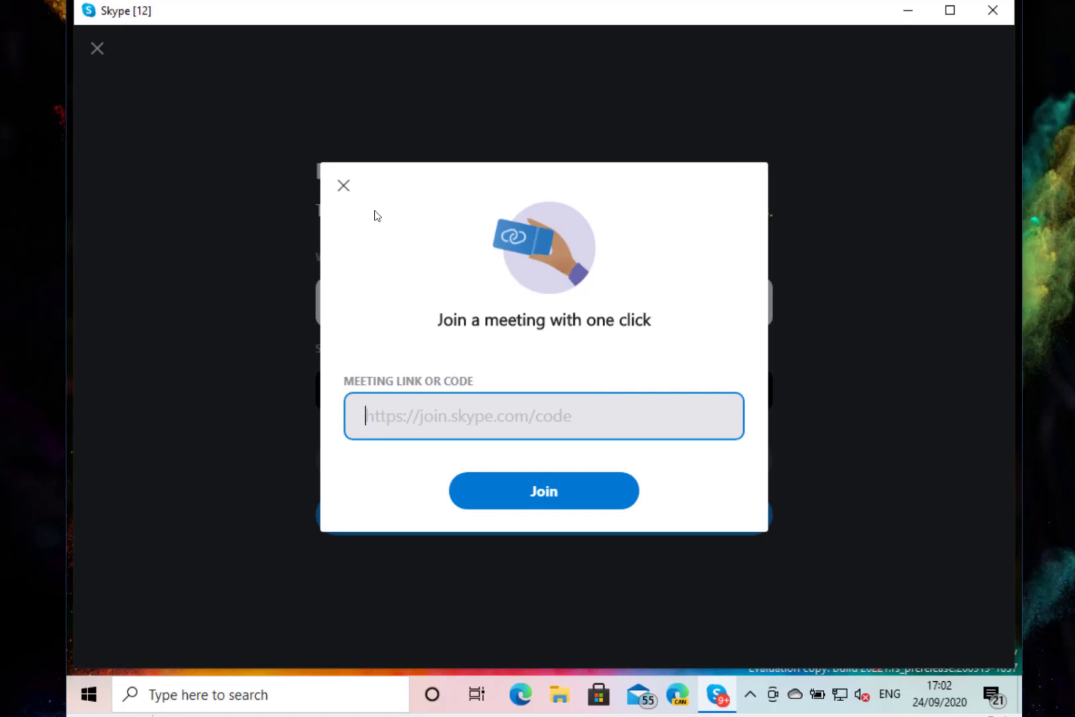
mouse_move(773, 672)
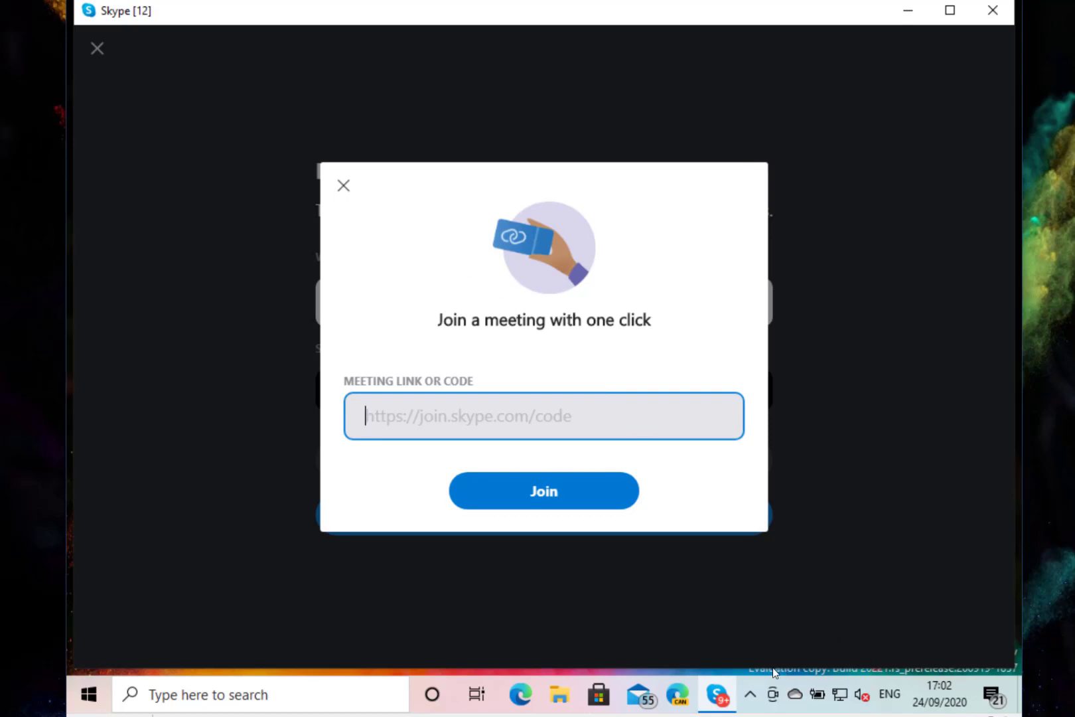
mouse_move(771, 694)
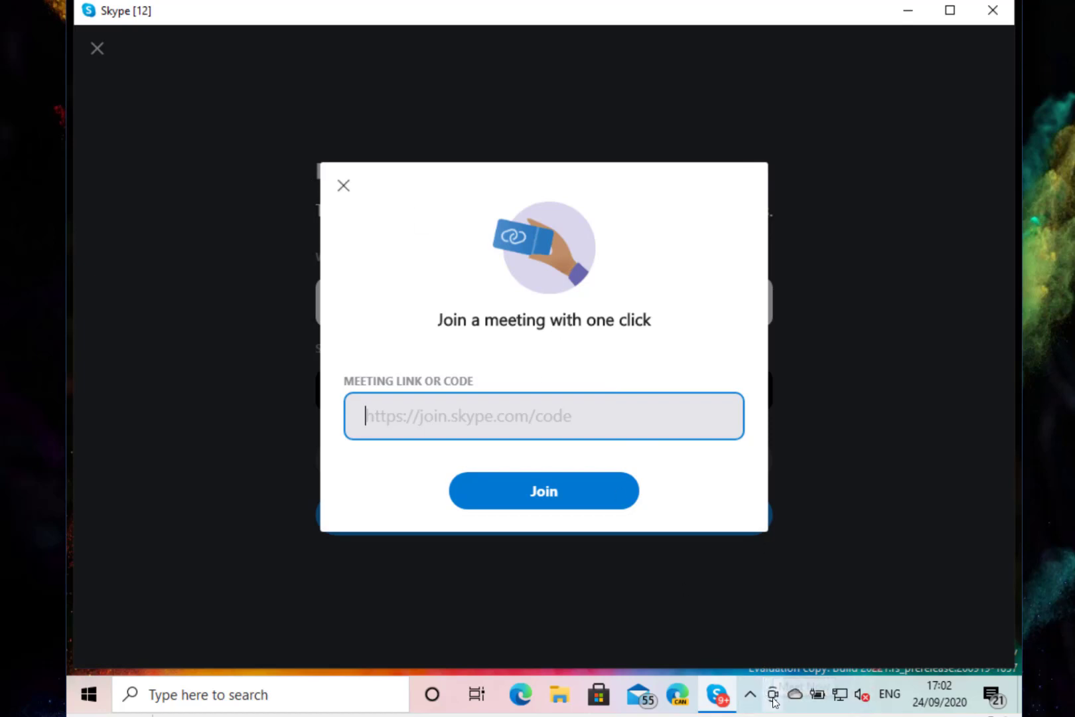
mouse_move(773, 694)
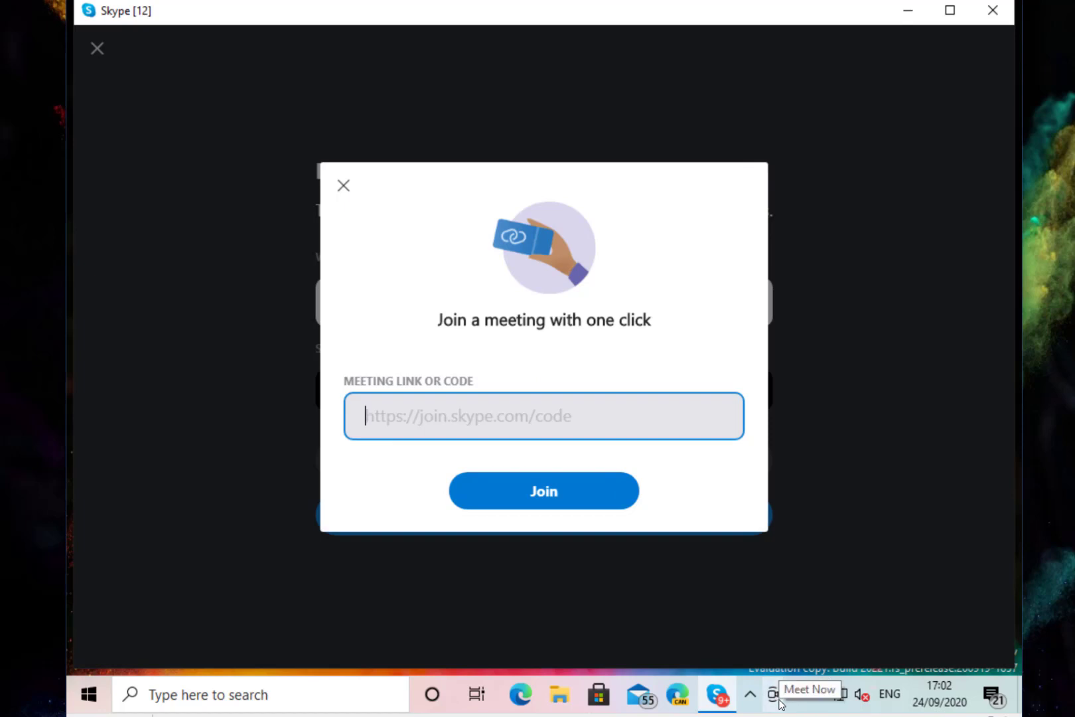
mouse_move(1014, 20)
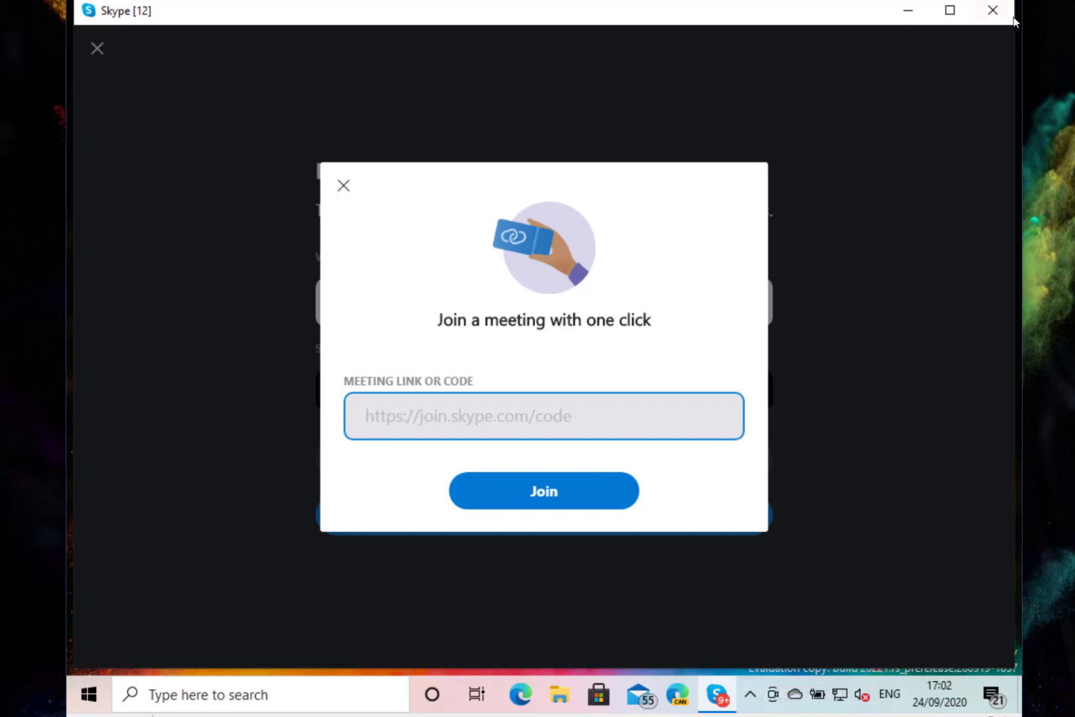
left_click(991, 11)
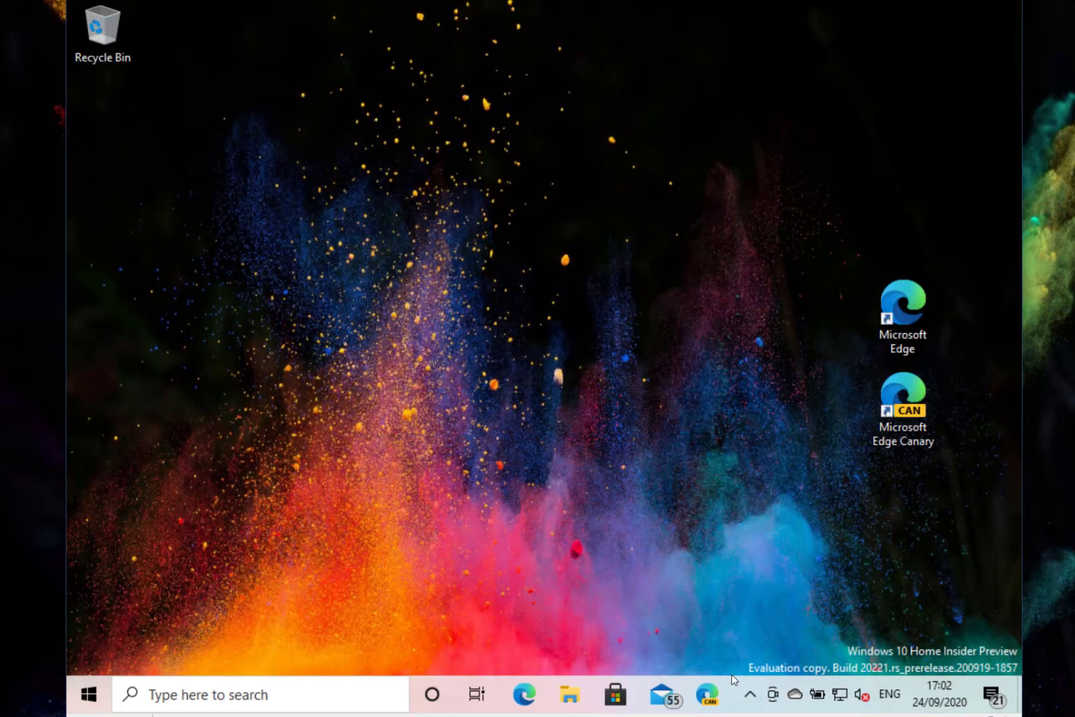
left_click(771, 693)
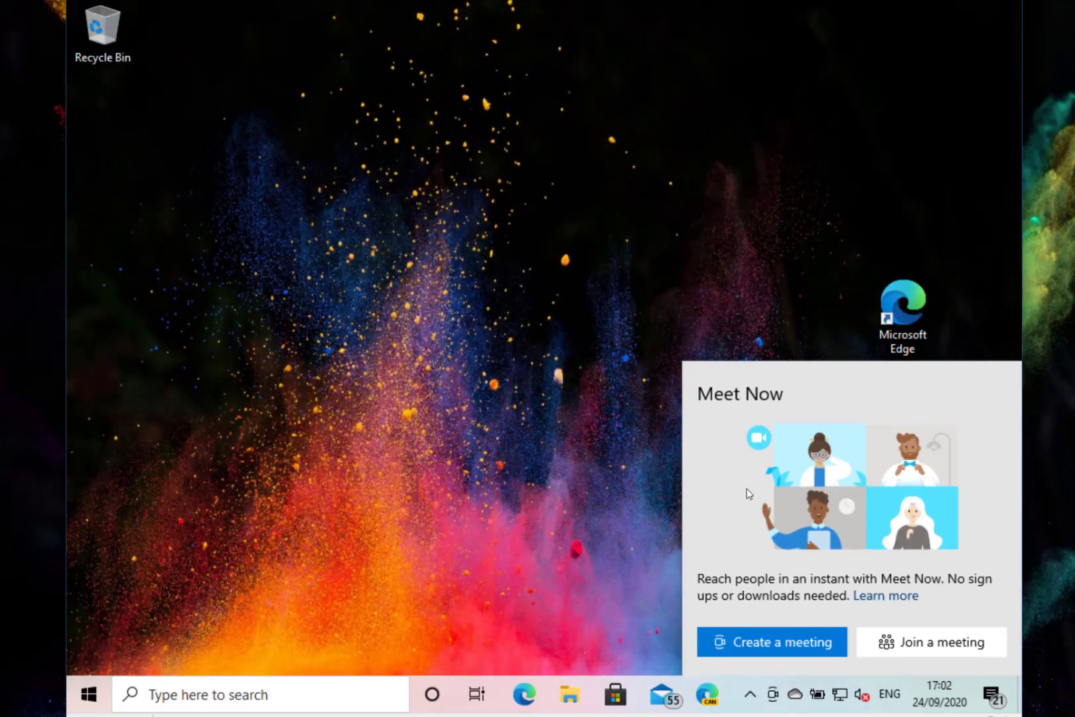
mouse_move(748, 473)
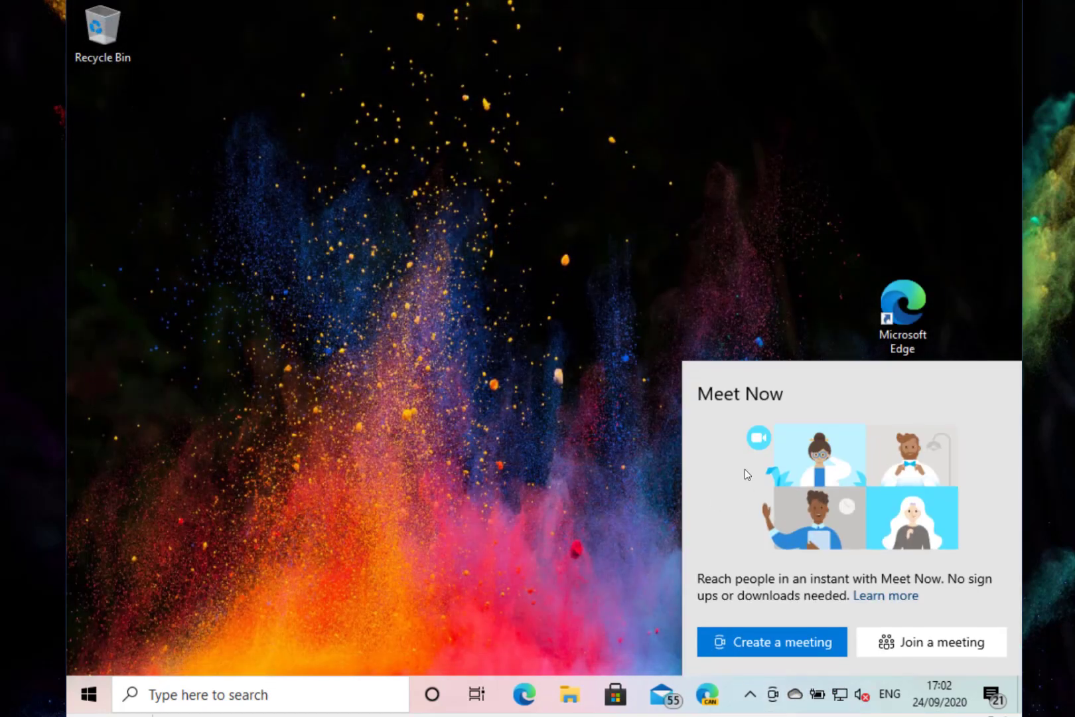